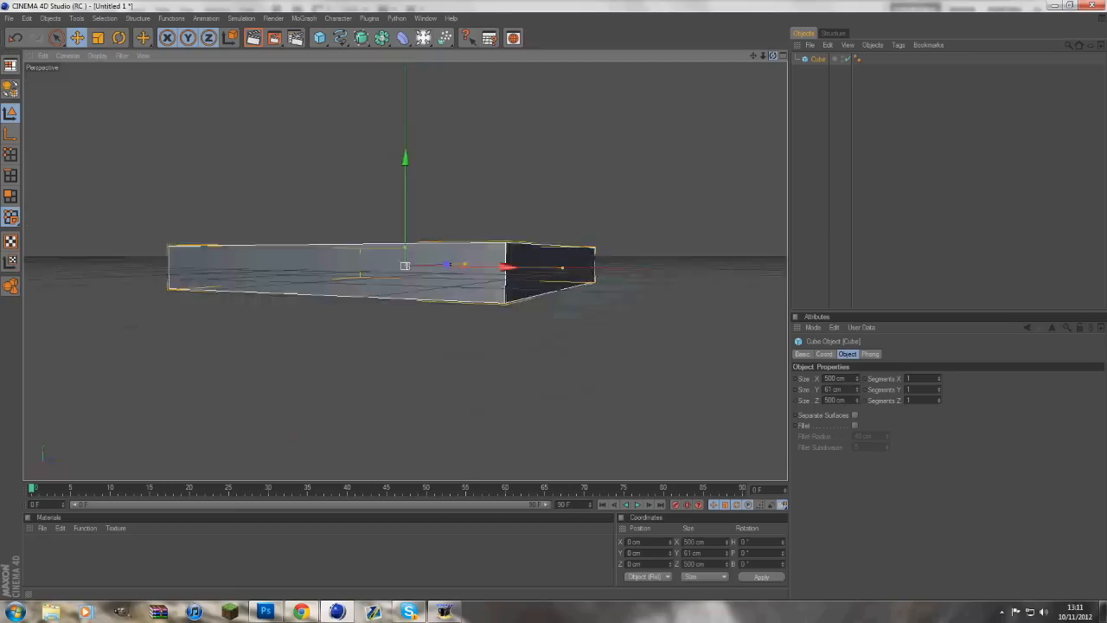
Stack four shrinking cubes into steps, then open the Dare Arts camera and light scene.
drag(404, 265, 428, 247)
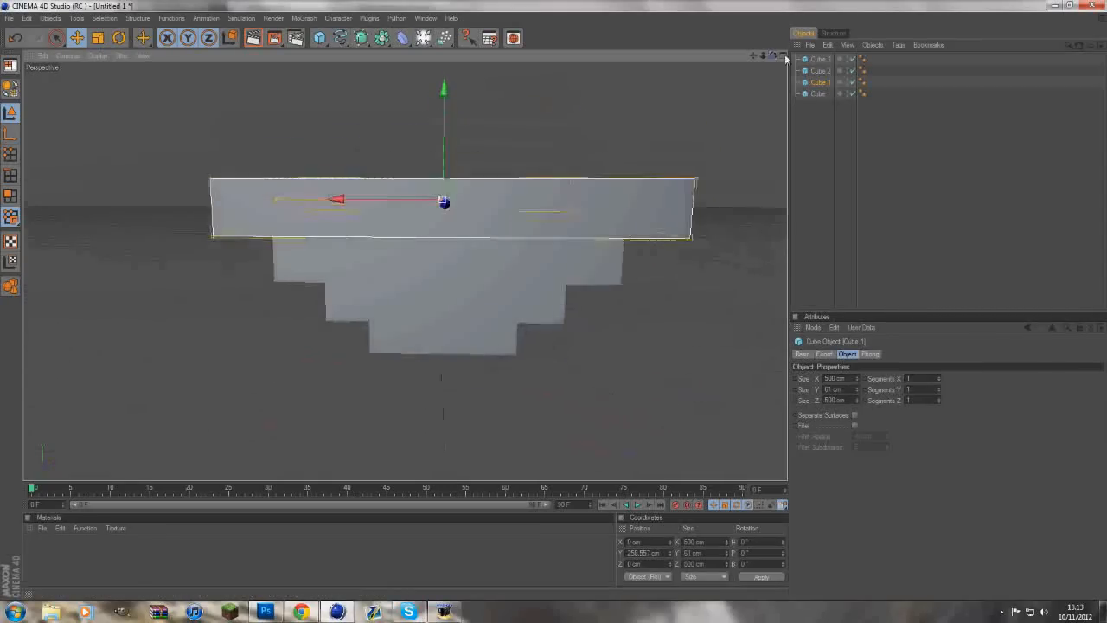
click(819, 70)
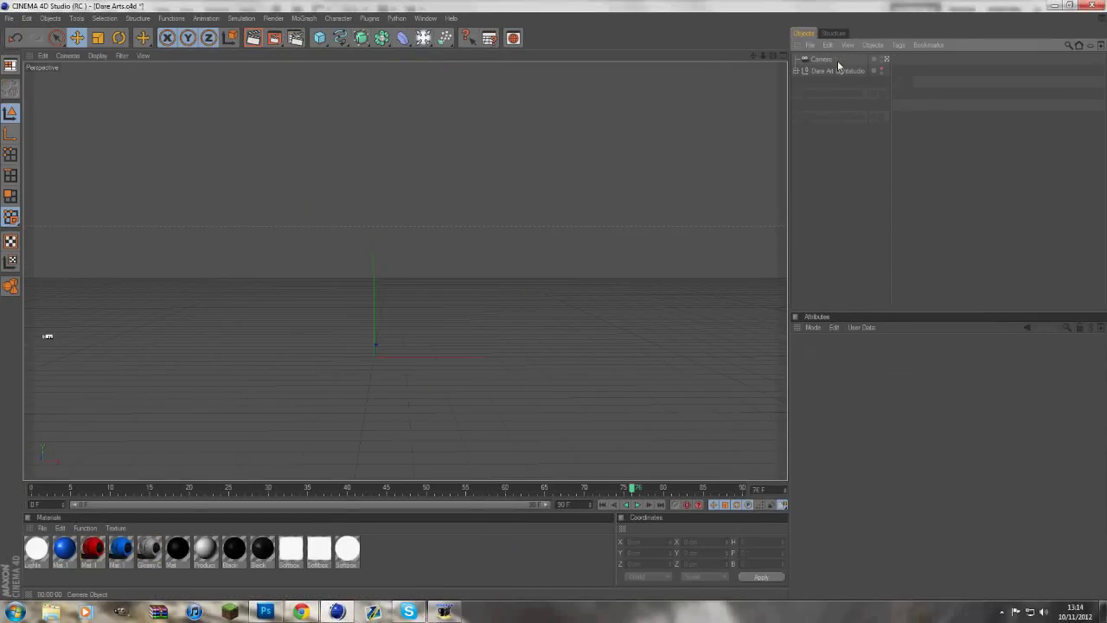
Create a dark grey material textured with the Abstract Blue Grunge image.
double_click(35, 548)
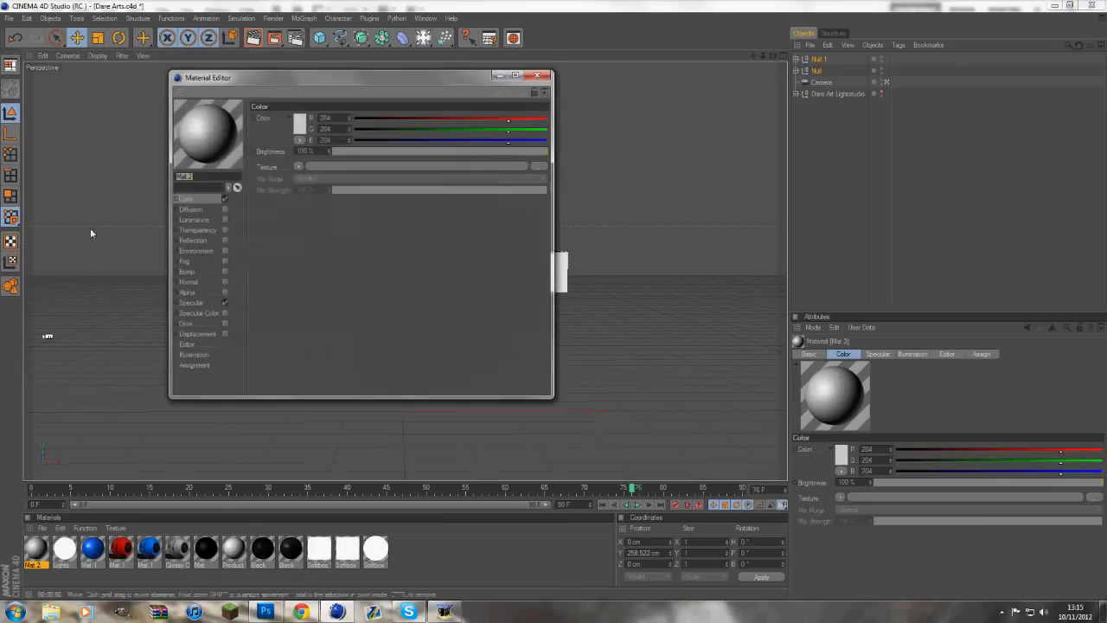
click(403, 610)
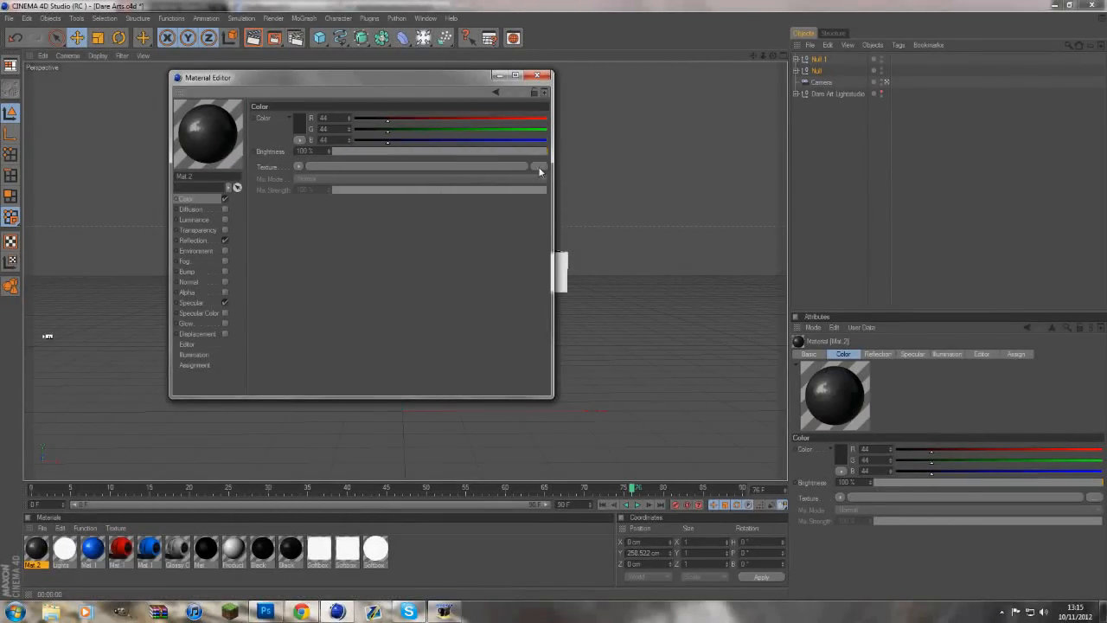
click(538, 165)
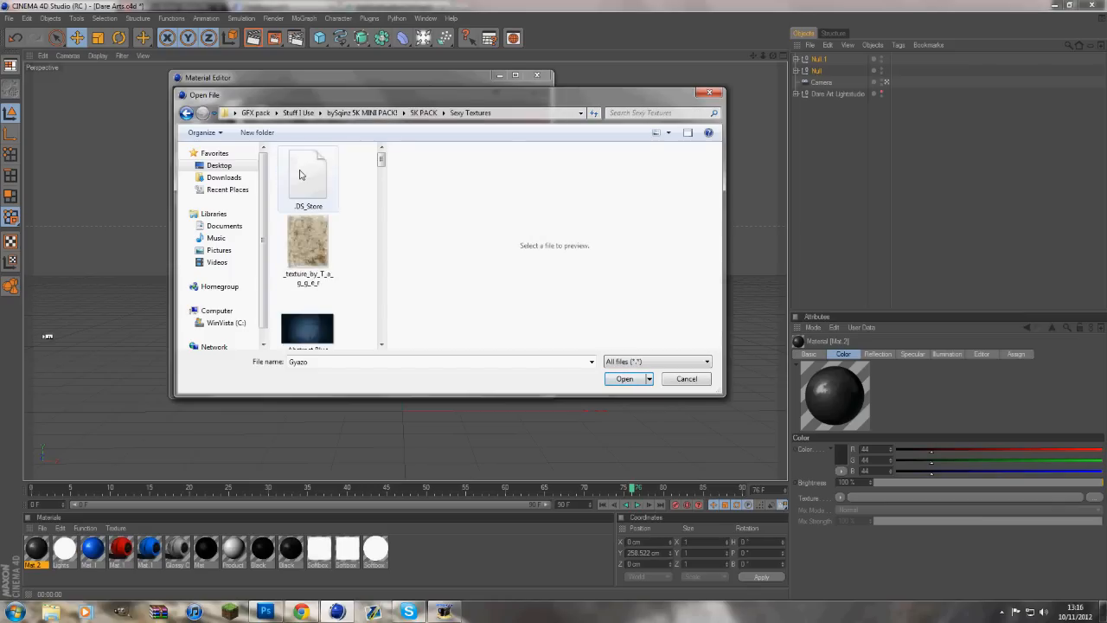
click(308, 311)
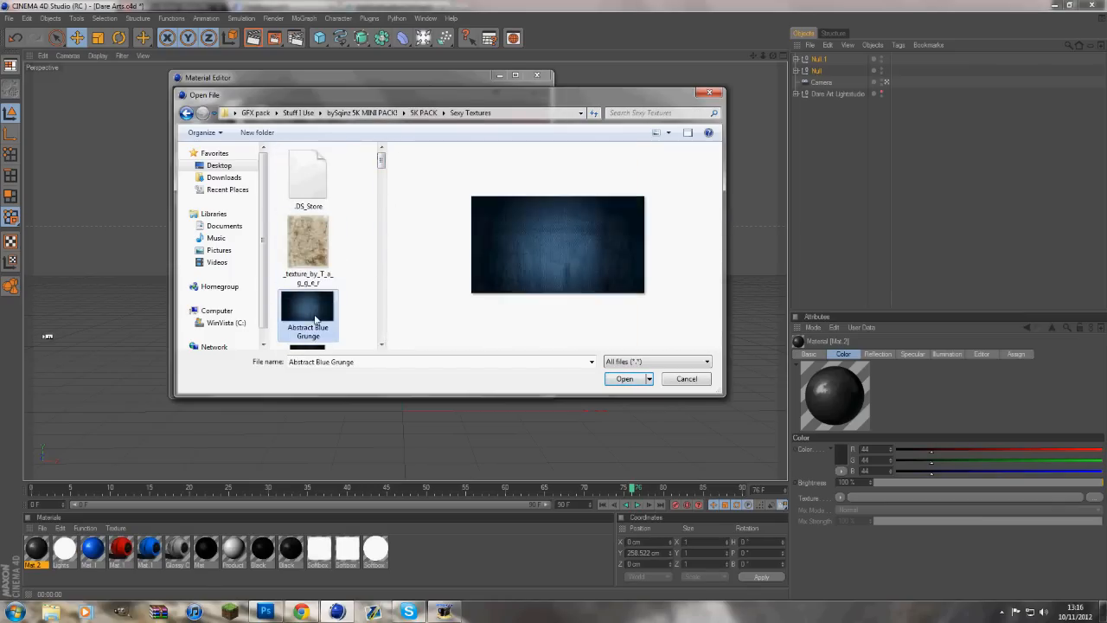
click(628, 378)
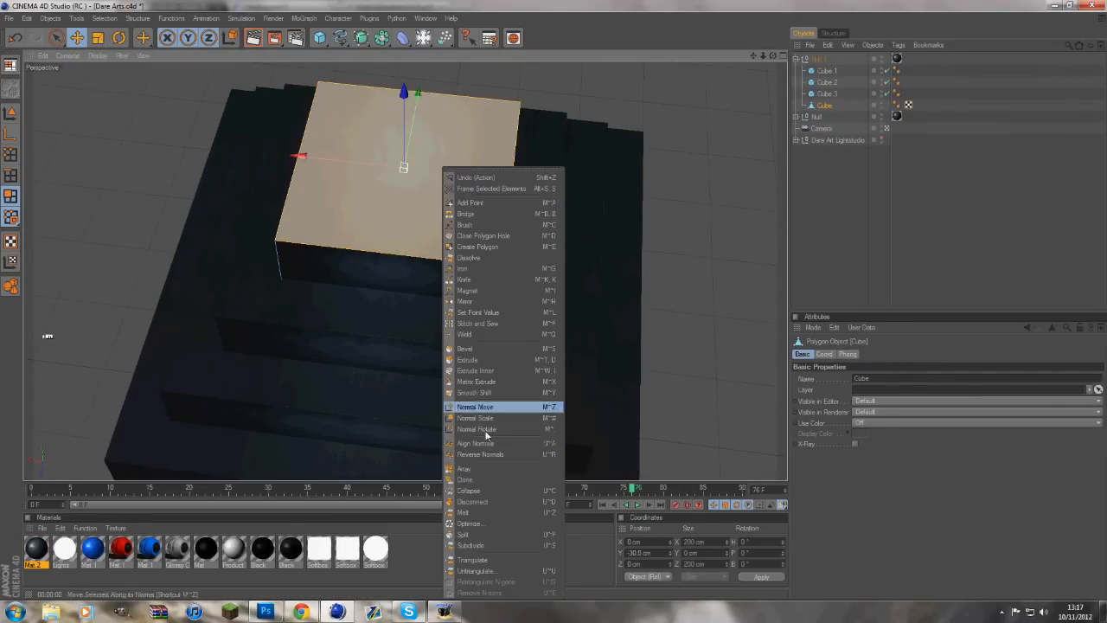
Select the top cube's polygons to apply a modelling command like Normal Move.
click(469, 360)
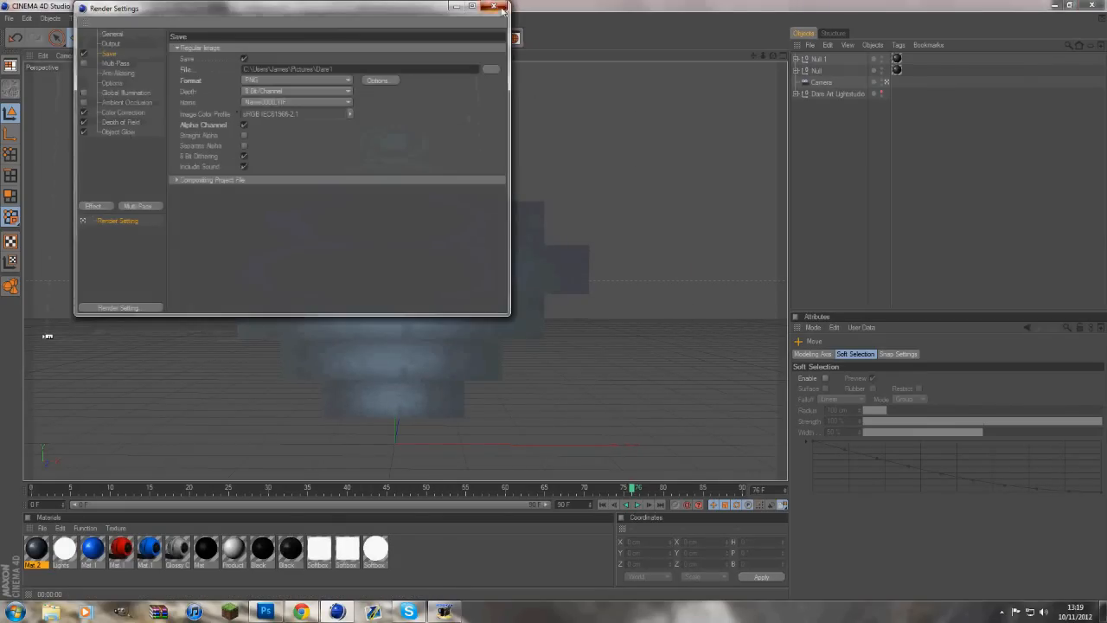
Save the render as PNG with alpha channel and render to the Picture Viewer.
click(498, 10)
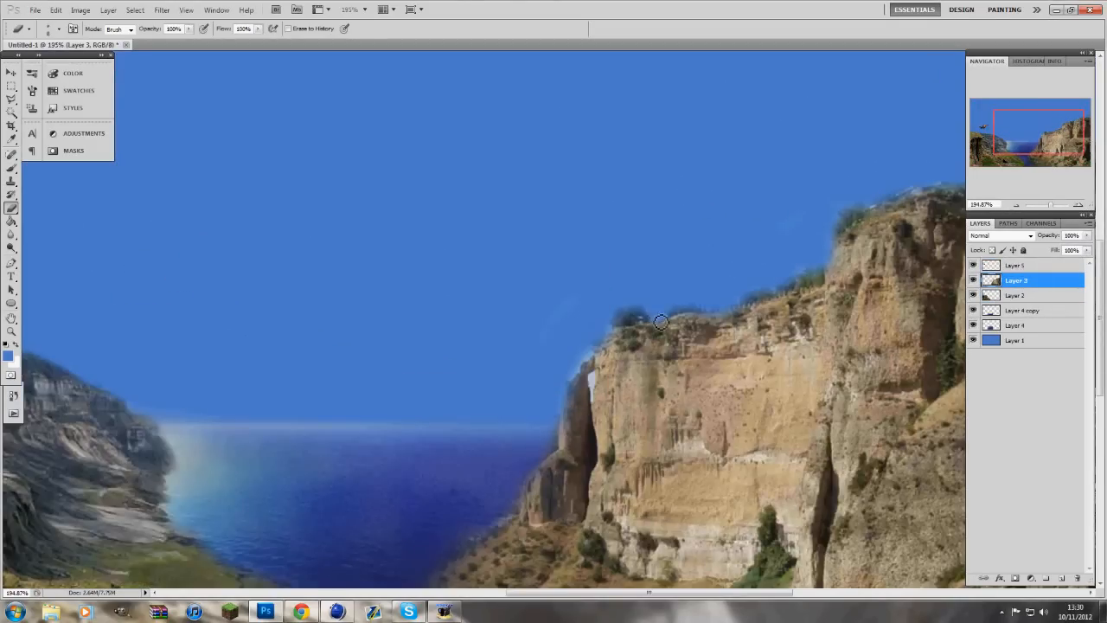
Fill a new layer with dark navy, set it to Soft Light at 30% opacity.
click(660, 322)
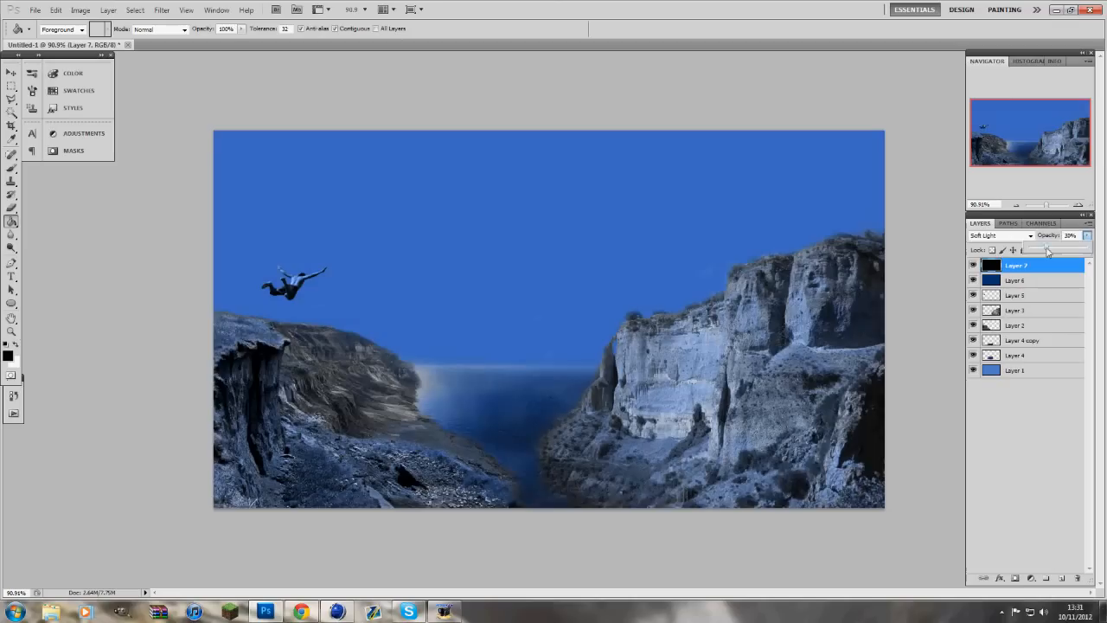
click(82, 133)
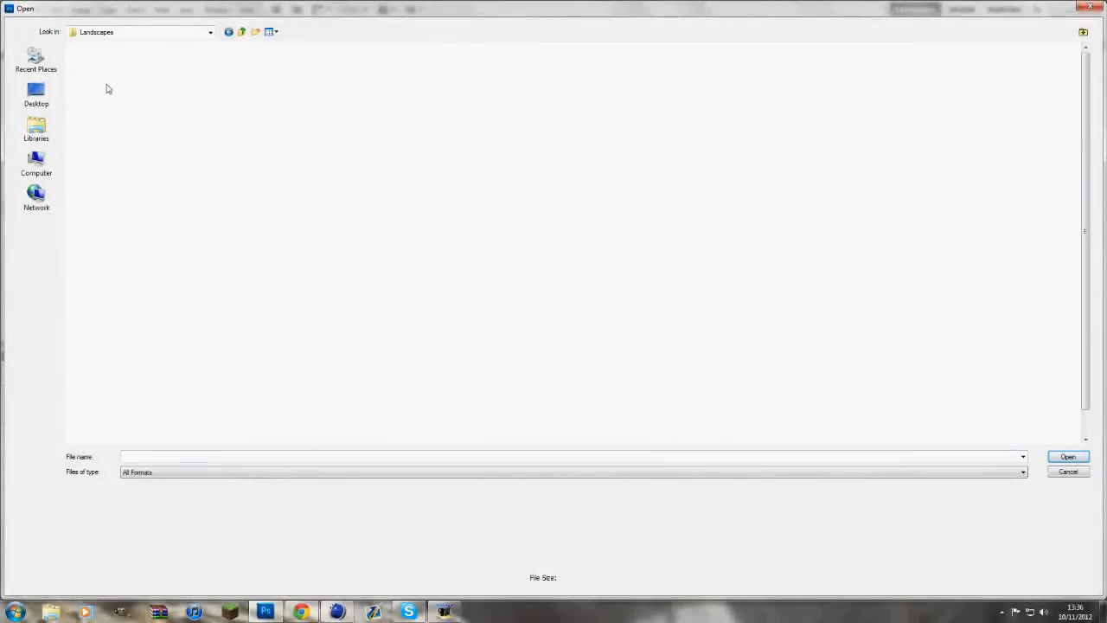
Bring in the pyramid render and trees, giving the trees a dark green Overlay colour overlay.
click(763, 416)
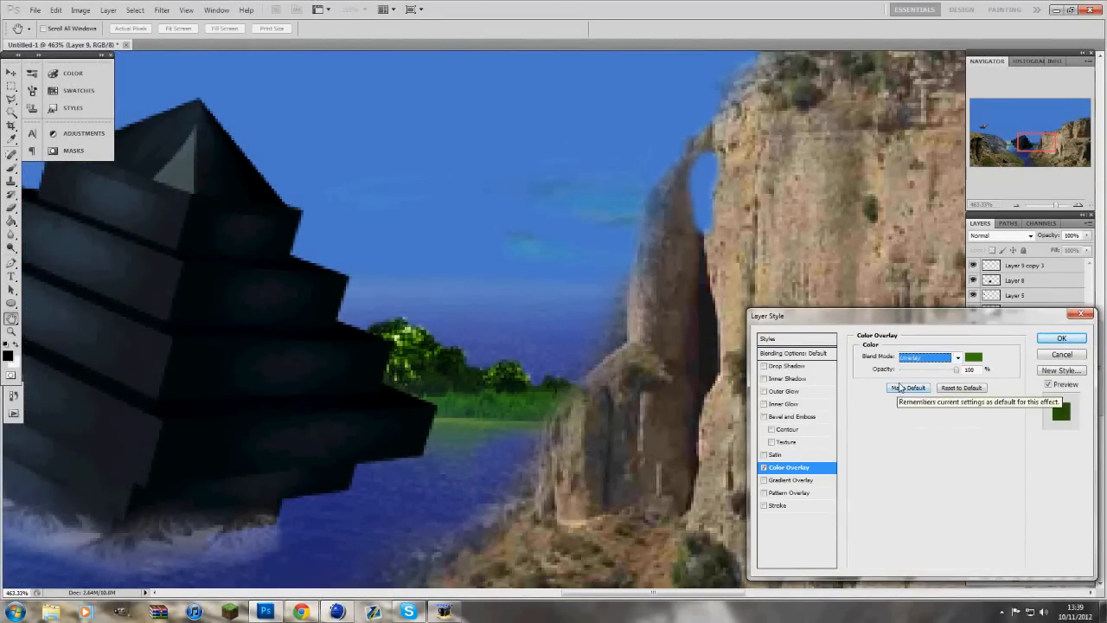
click(1068, 337)
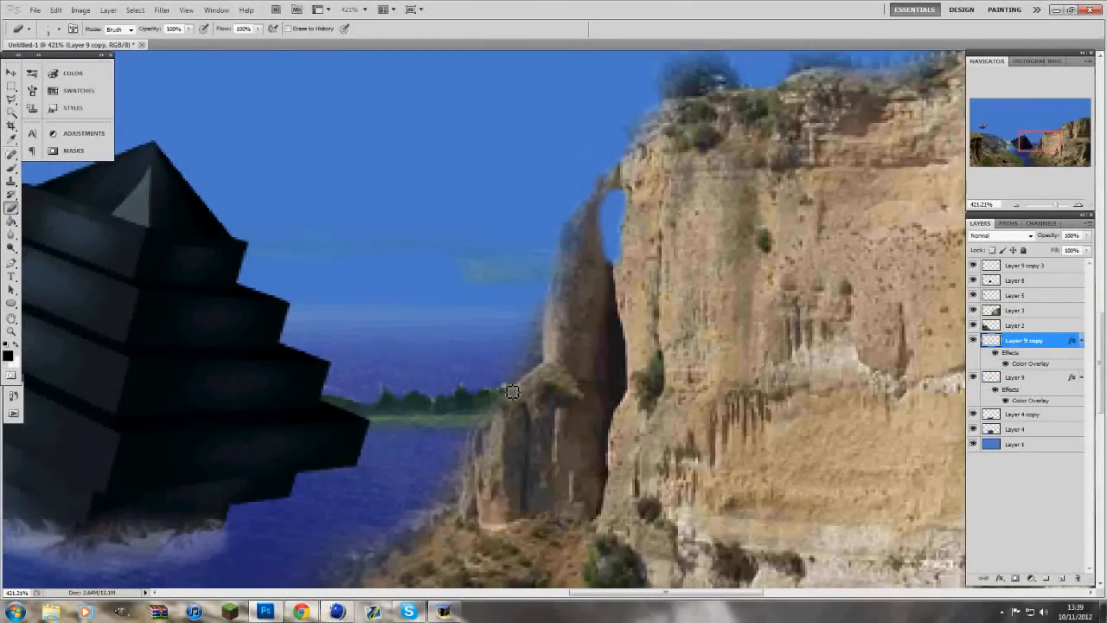
click(33, 9)
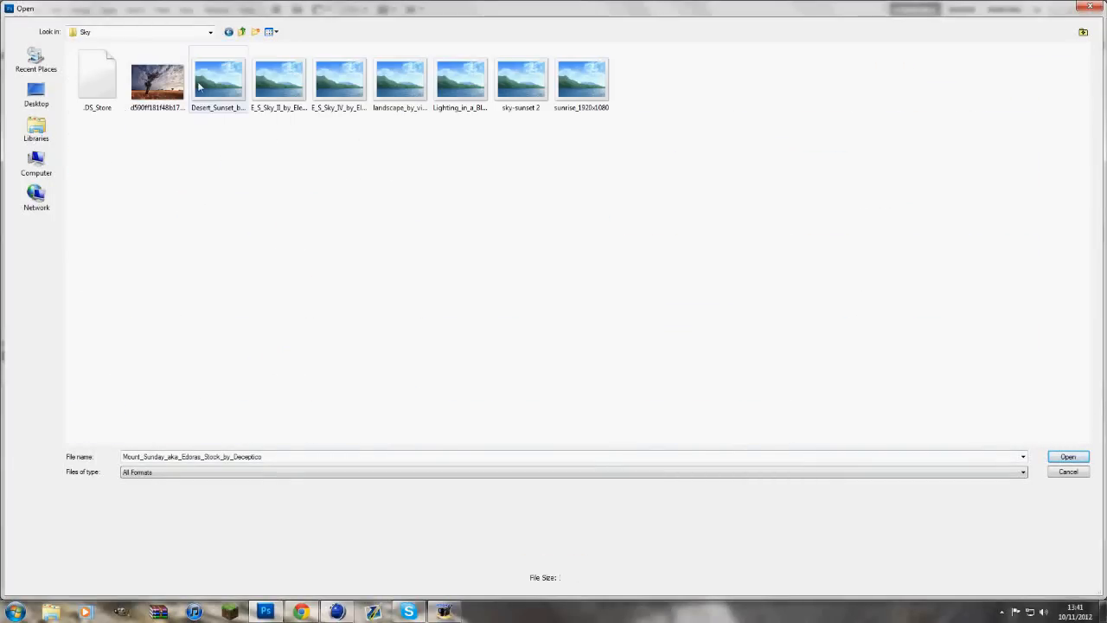
Place a sunlit cloud photo behind the cliffs and add yellow soft-blend fill layers.
click(1068, 457)
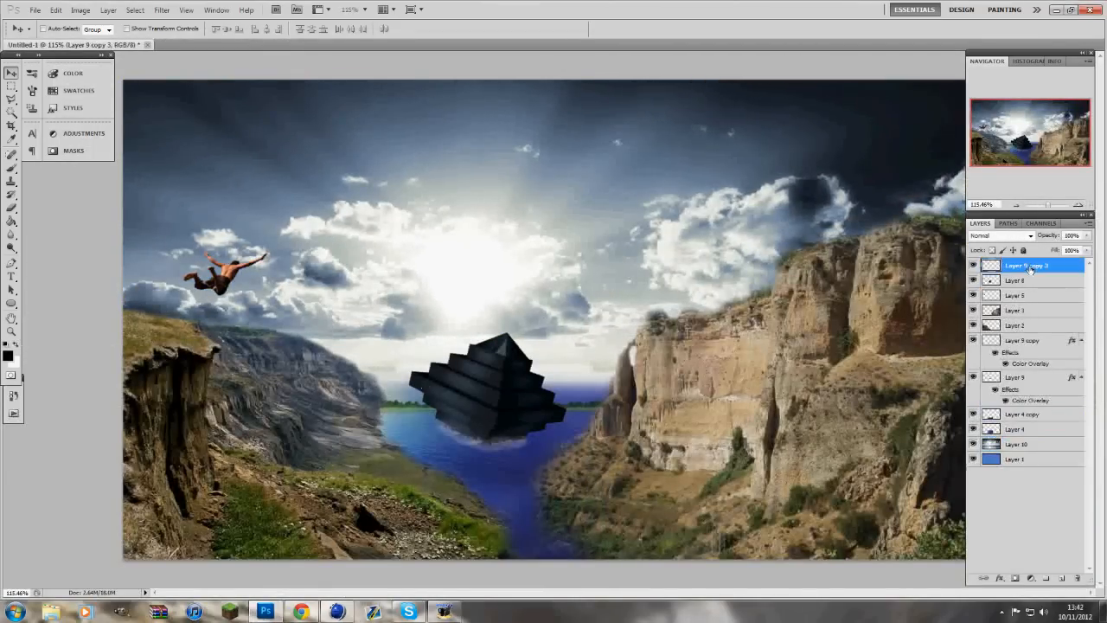
click(1061, 577)
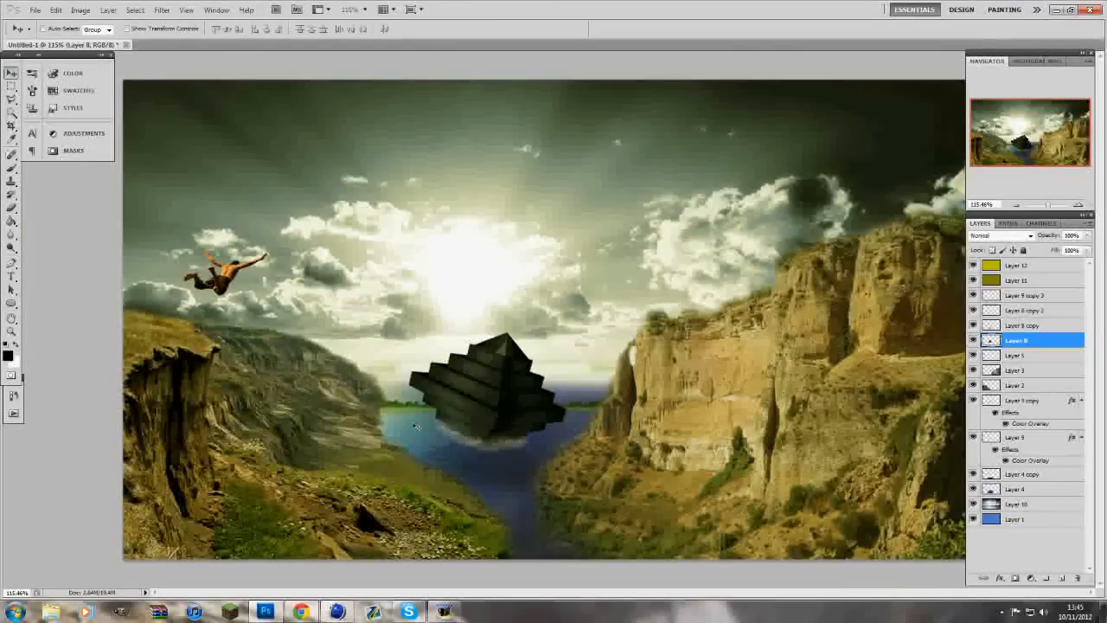
click(35, 10)
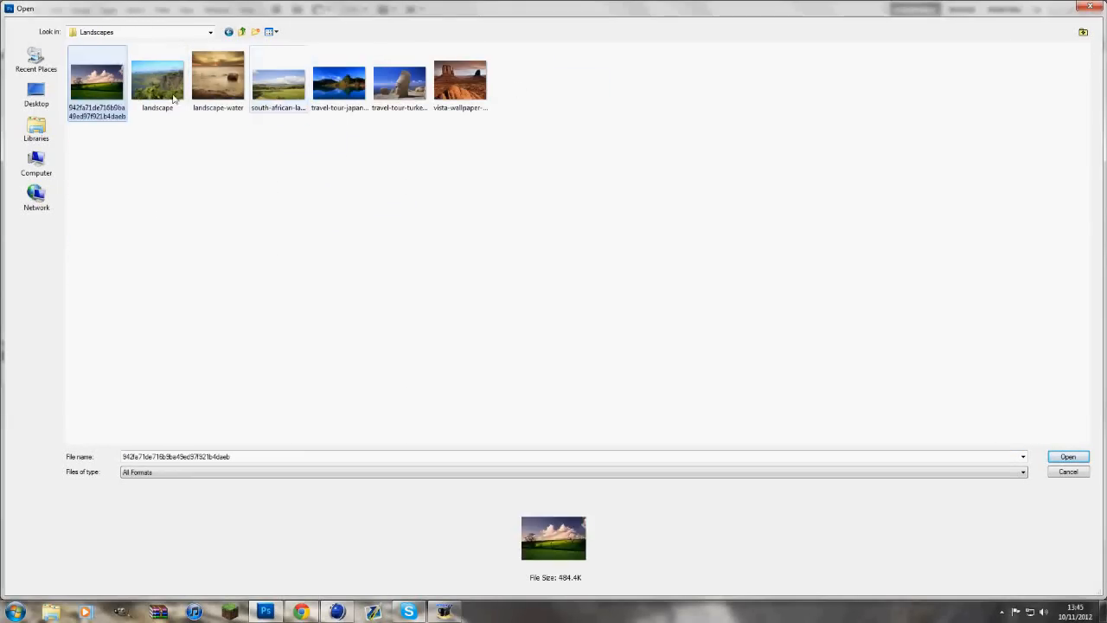
Add extra landscape detail layers and a dark vignette over the composite.
click(1067, 457)
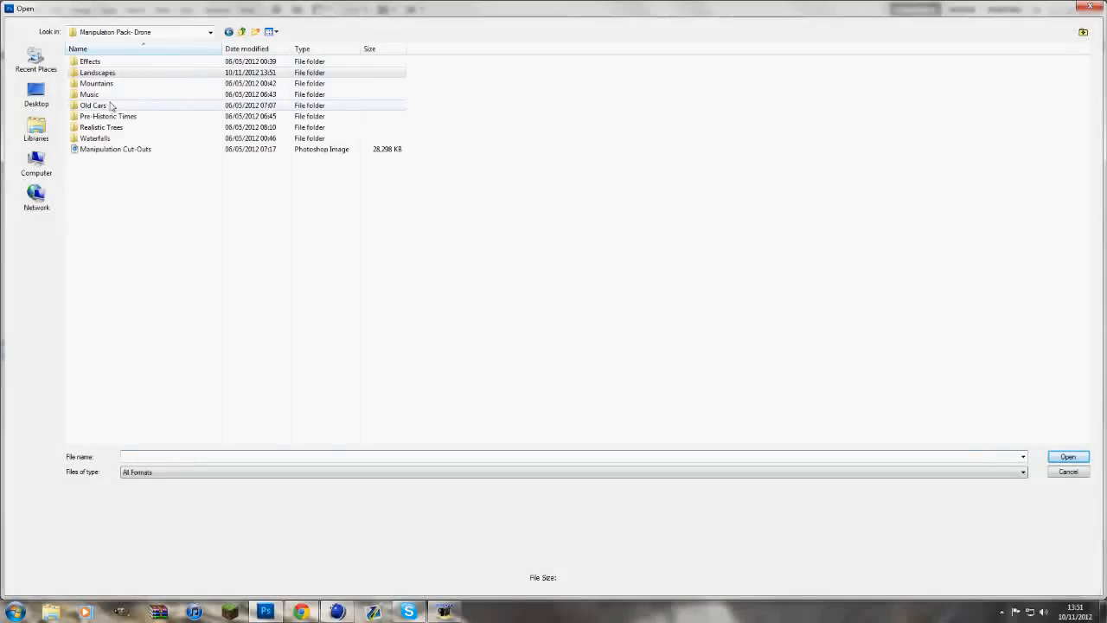
click(1068, 456)
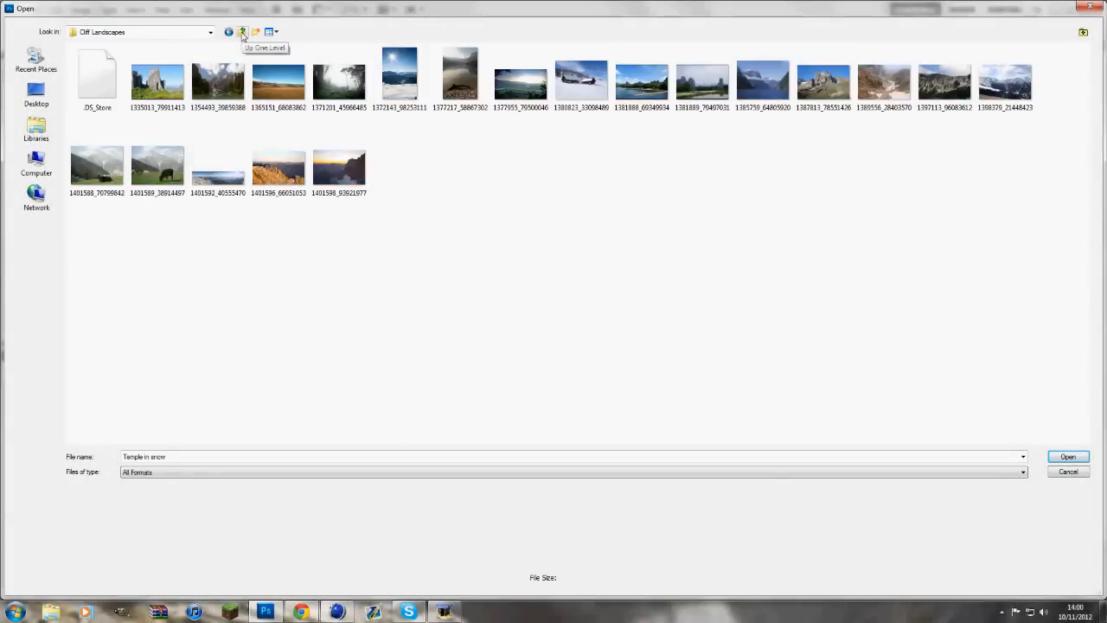
Browse up to the PART1 folder and open NikoCC.psd.
click(1068, 456)
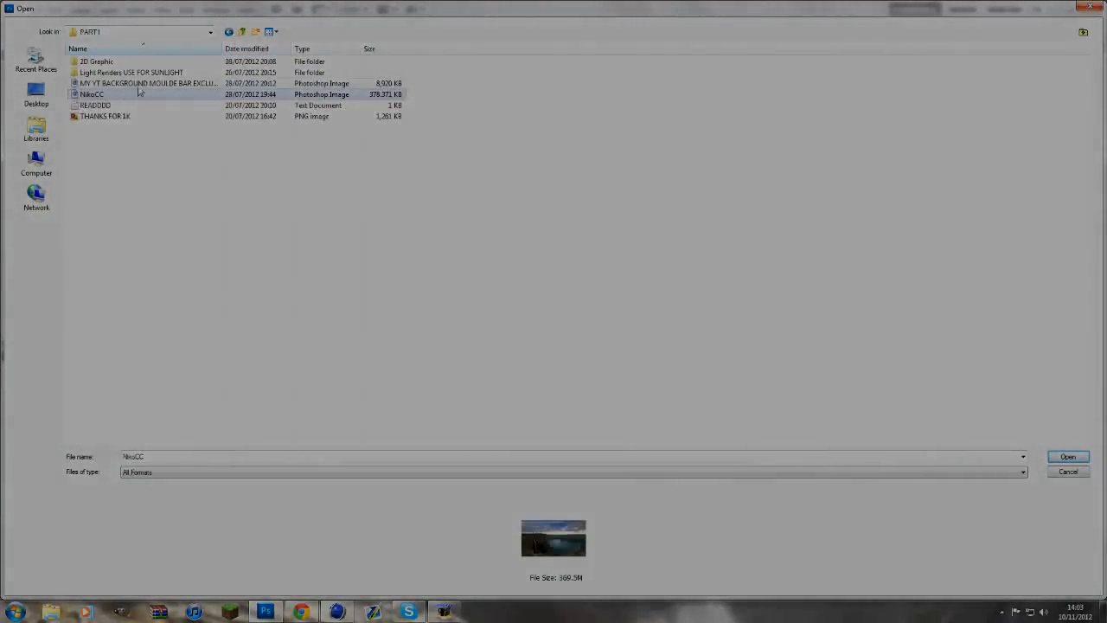
click(1068, 455)
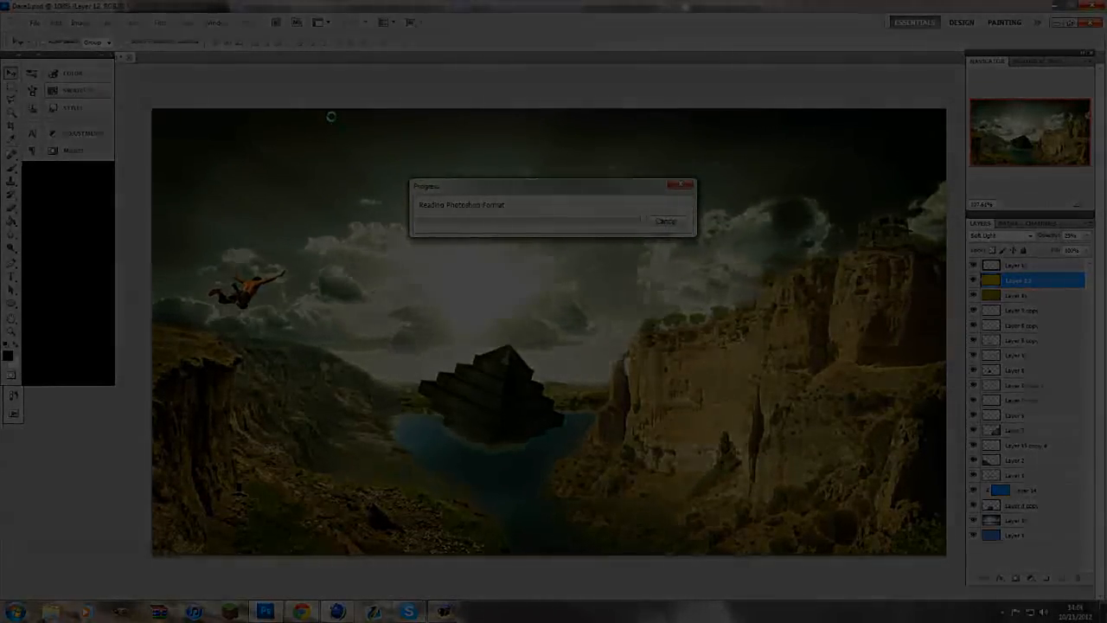